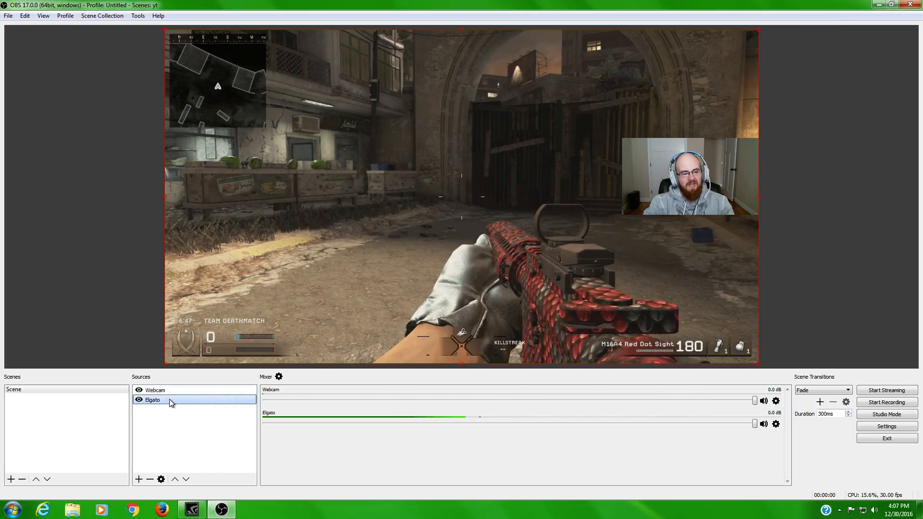
Step: Give the Elgato source a custom 1920x1080 resolution, 60 FPS, 709 color space and full range
double_click(152, 399)
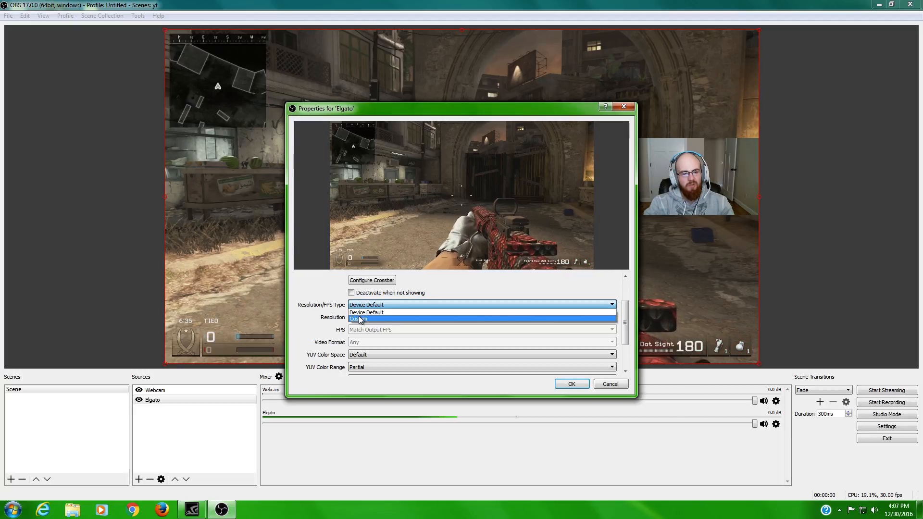
left_click(362, 318)
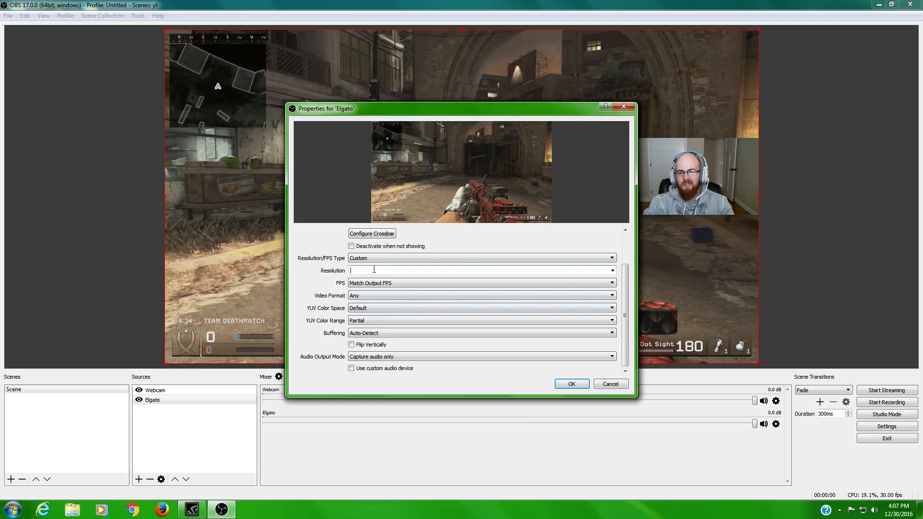
type("1920x1080")
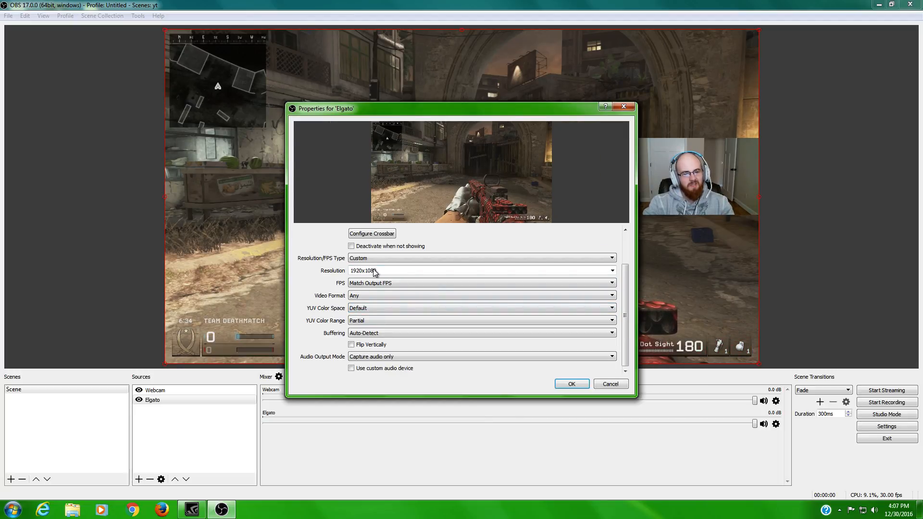
left_click(480, 283)
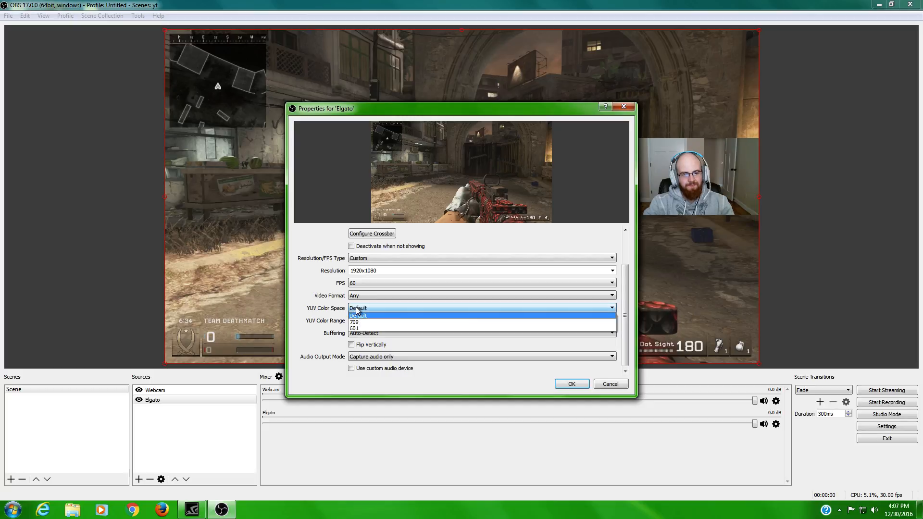
left_click(355, 322)
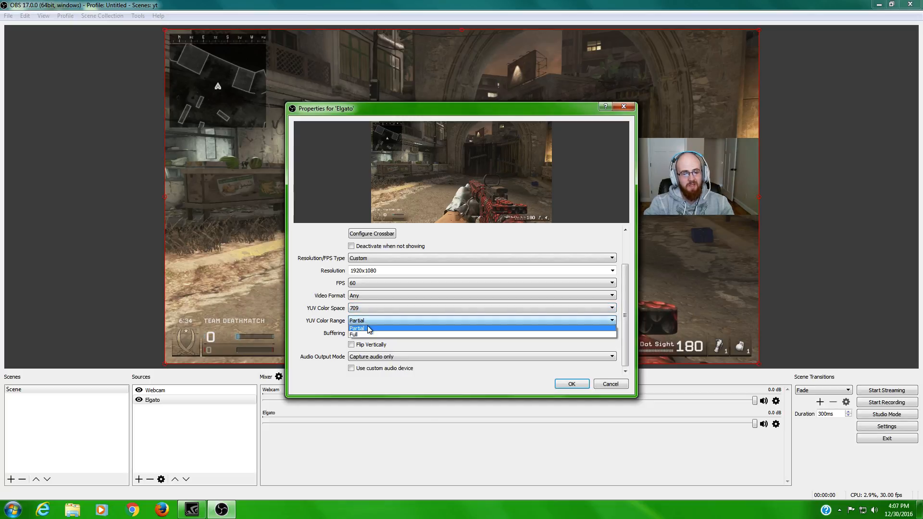
left_click(356, 335)
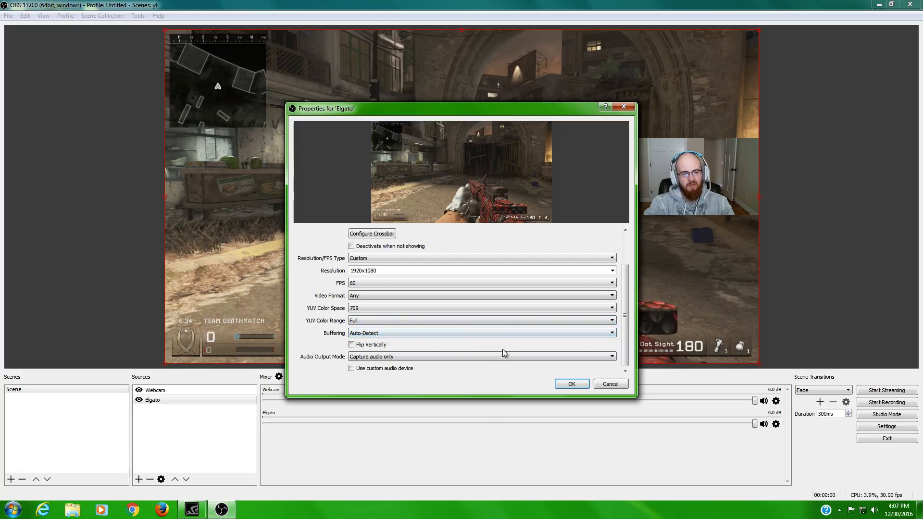
left_click(571, 383)
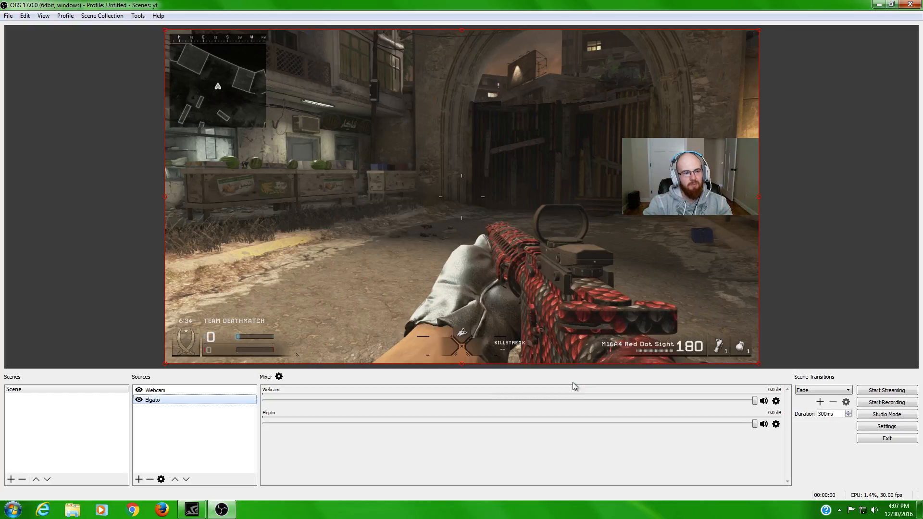
left_click(139, 399)
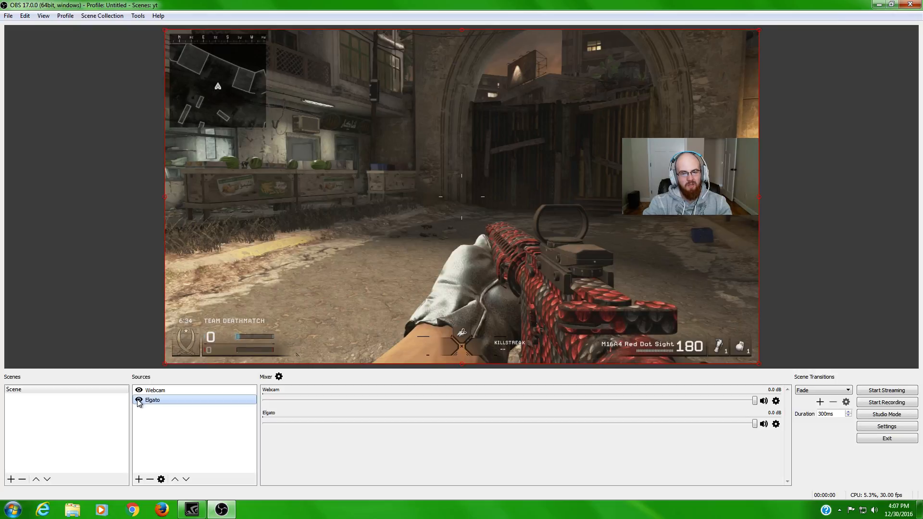
left_click(139, 399)
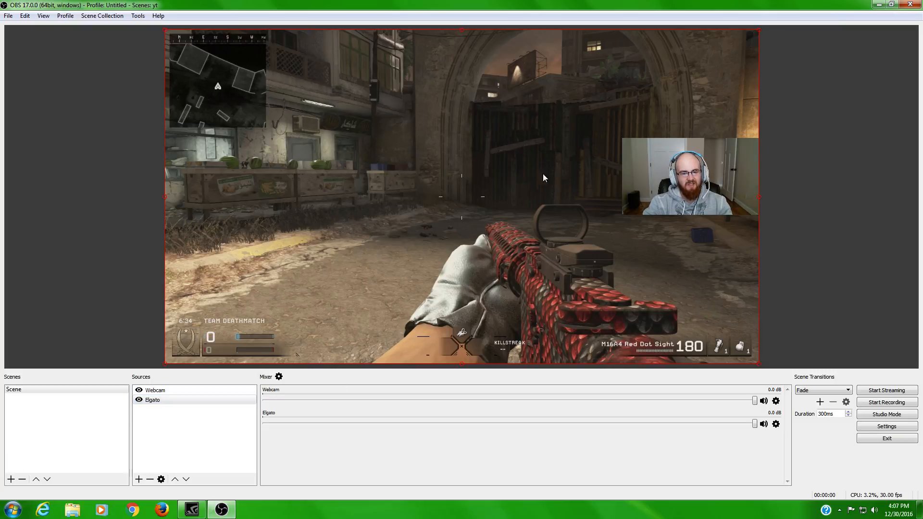
mouse_move(229, 330)
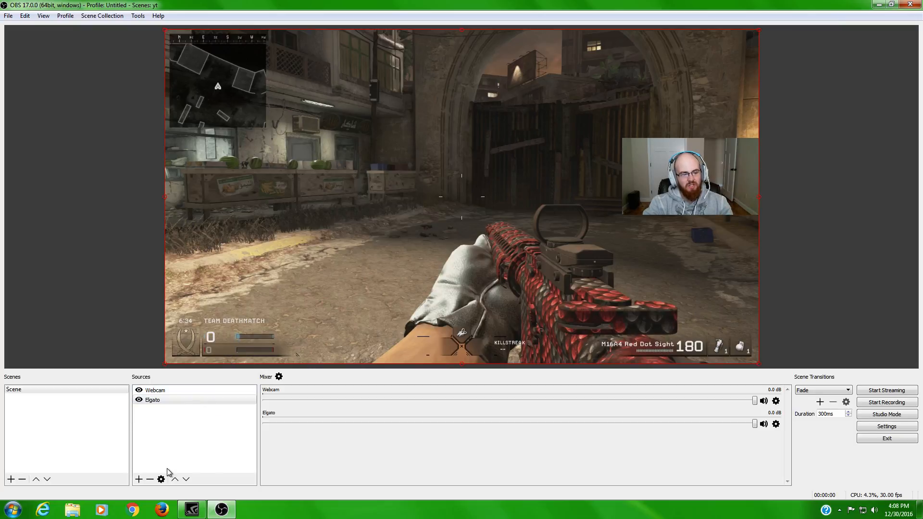
left_click(152, 399)
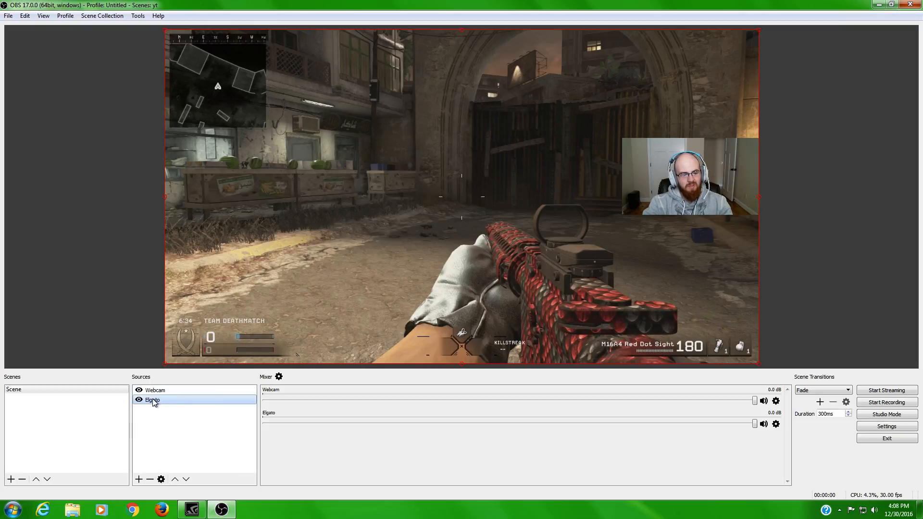
Step: From the Elgato source's Filters, add a Color Correction effect filter with its default name
right_click(152, 399)
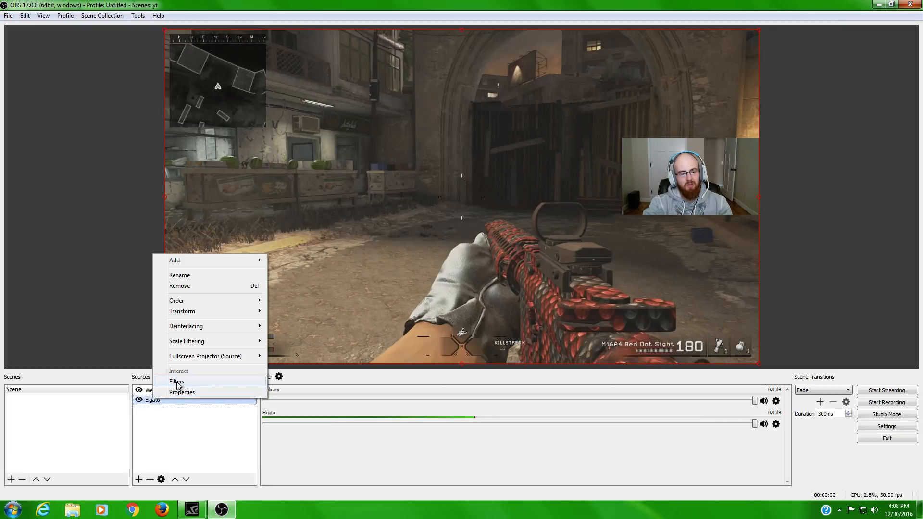
left_click(176, 381)
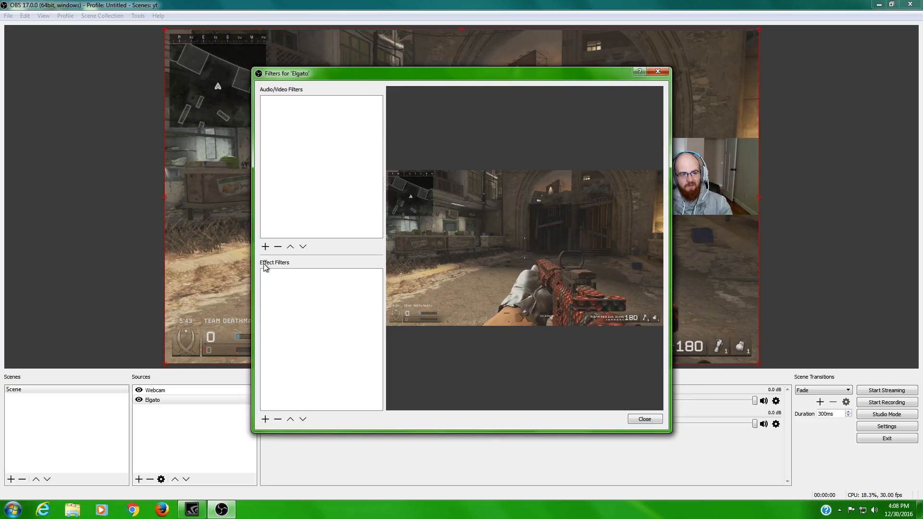
left_click(265, 419)
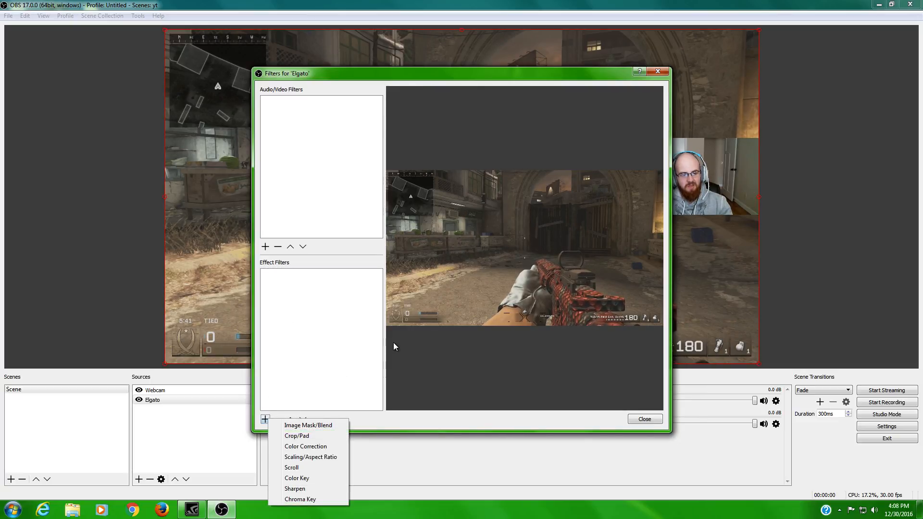
left_click(305, 446)
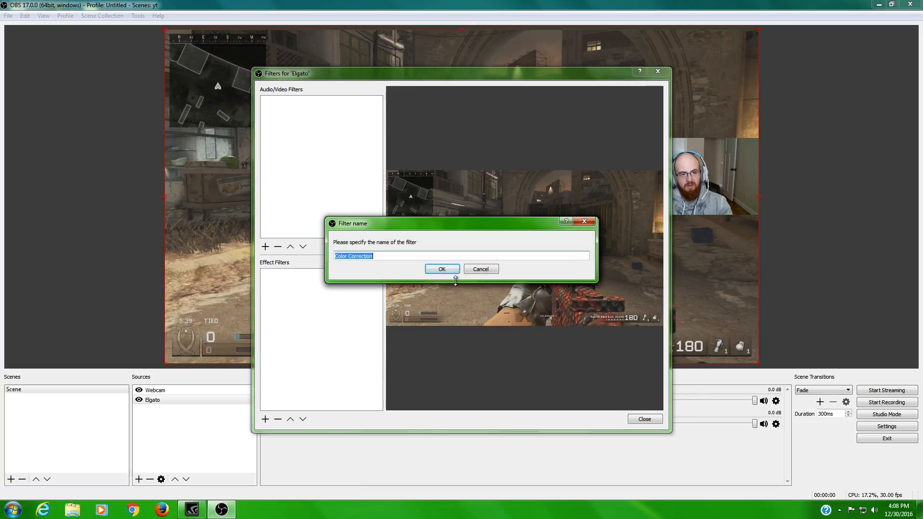
left_click(441, 269)
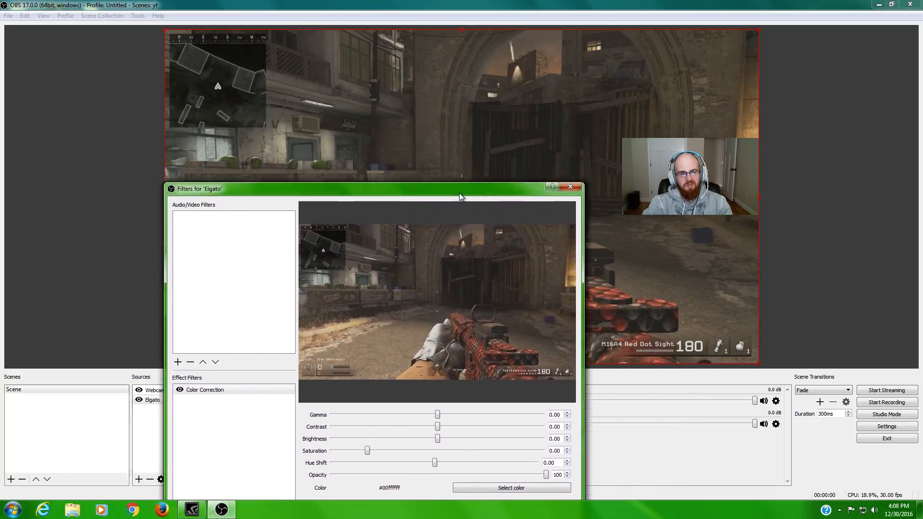
Step: Adjust the Color Correction spin boxes to gamma 0.07, contrast 0.30 and brightness -0.04
left_click_drag(461, 188, 277, 90)
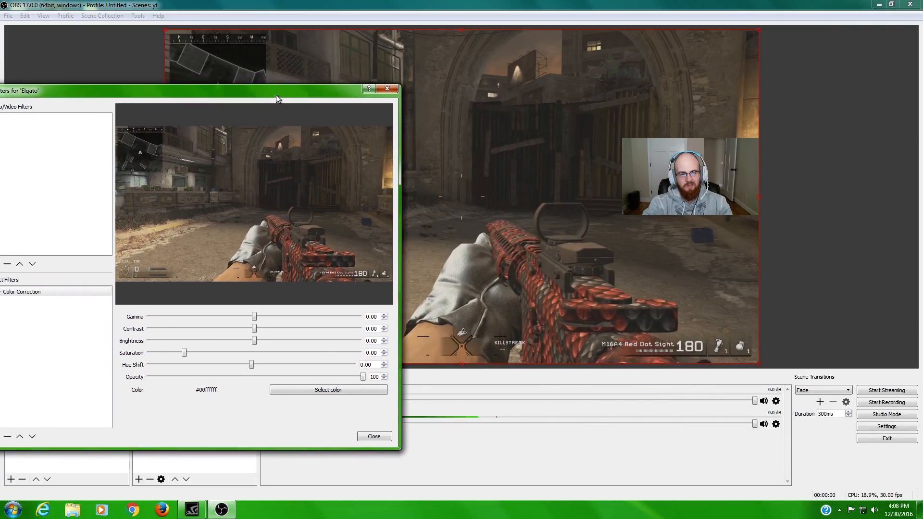
left_click_drag(277, 91, 276, 105)
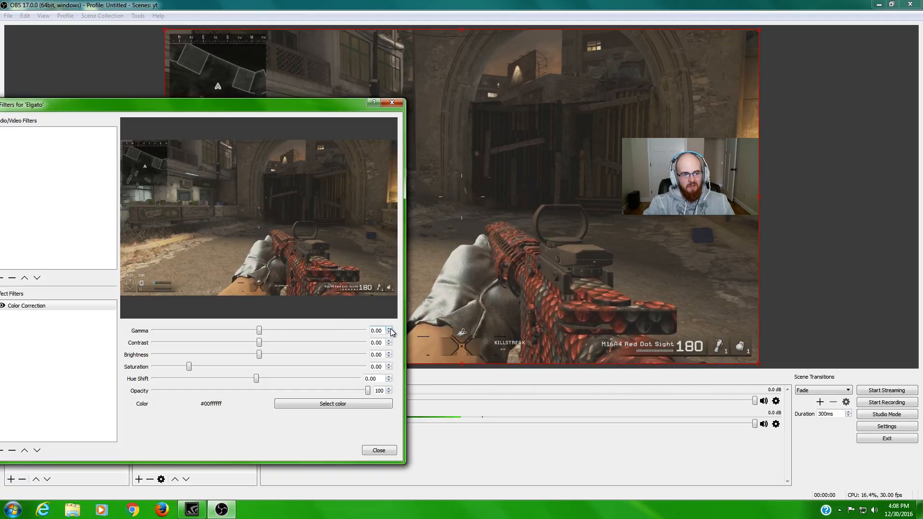
left_click(388, 328)
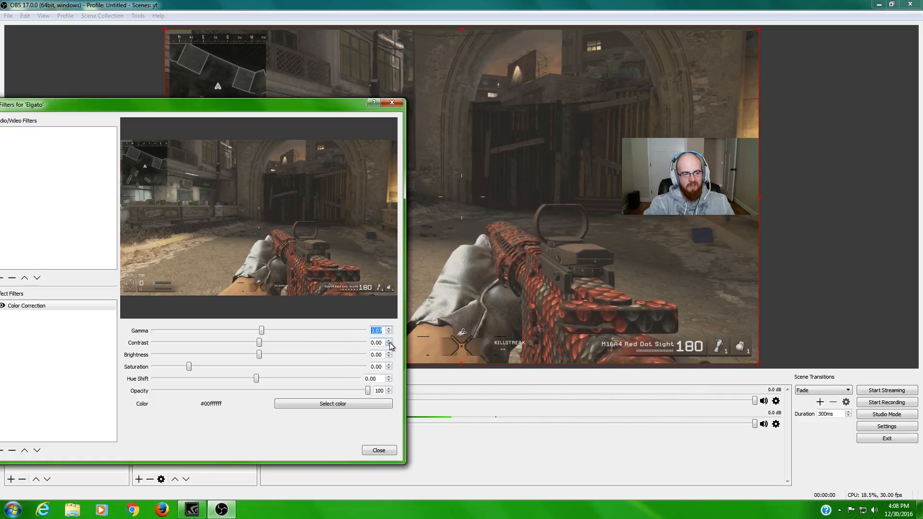
left_click(388, 340)
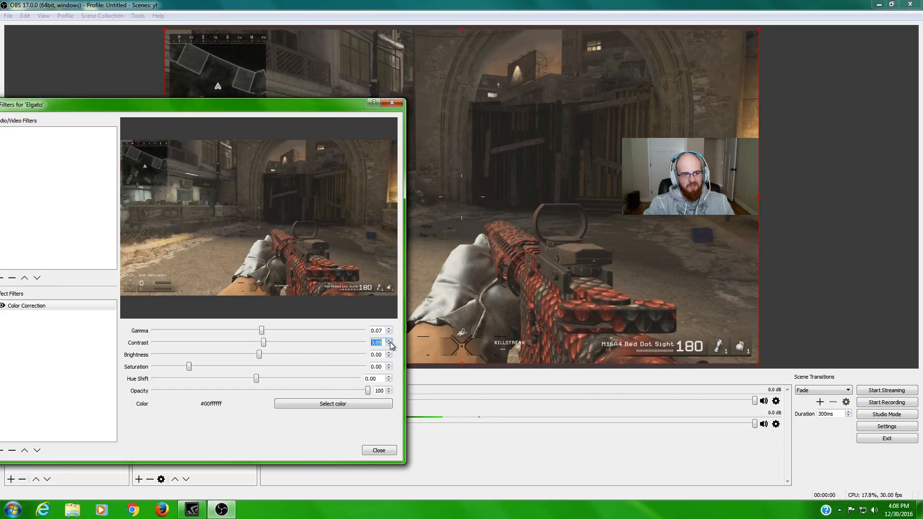
left_click(388, 341)
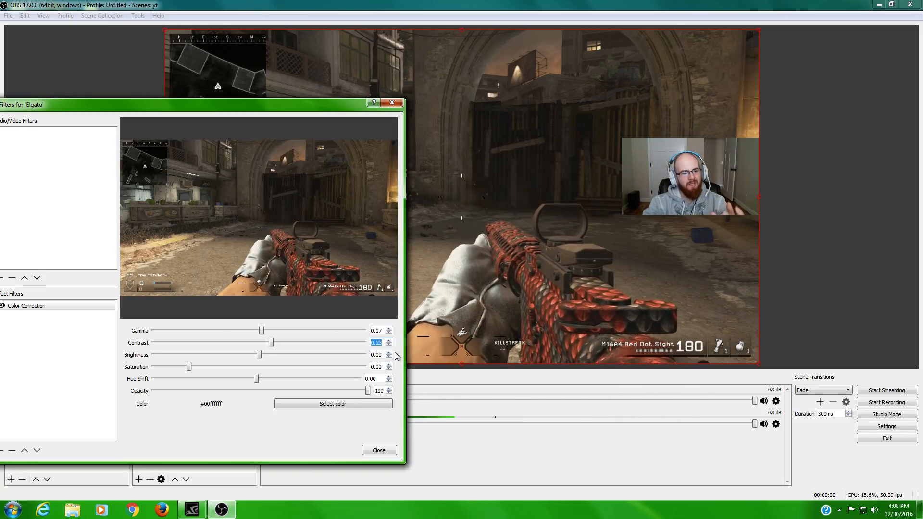
left_click(388, 344)
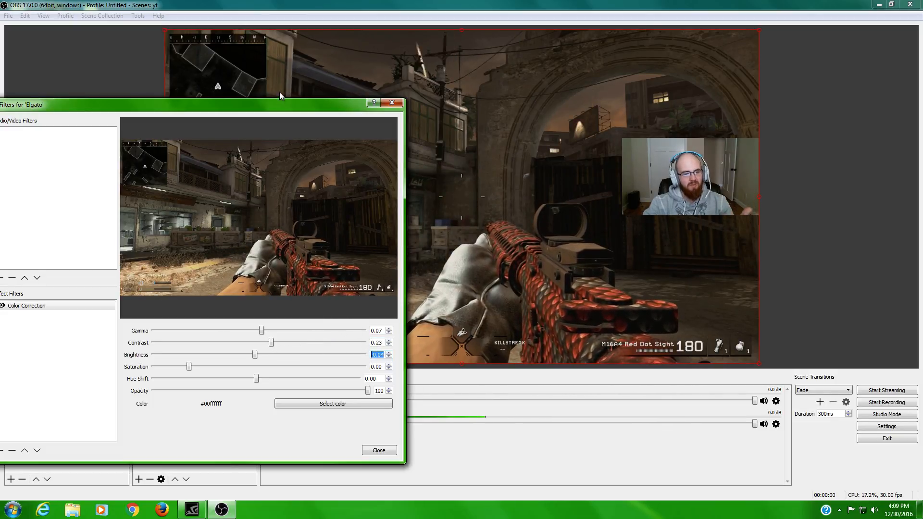
left_click_drag(280, 104, 331, 81)
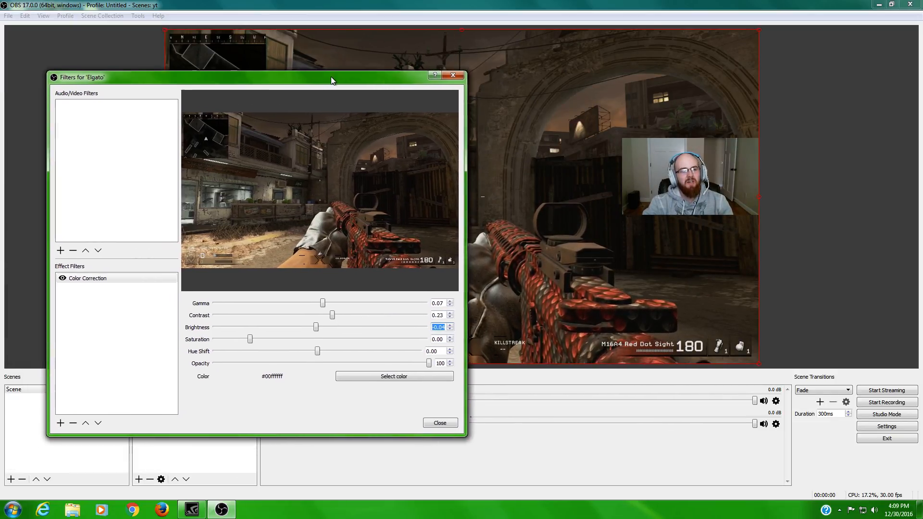
left_click_drag(332, 76, 330, 69)
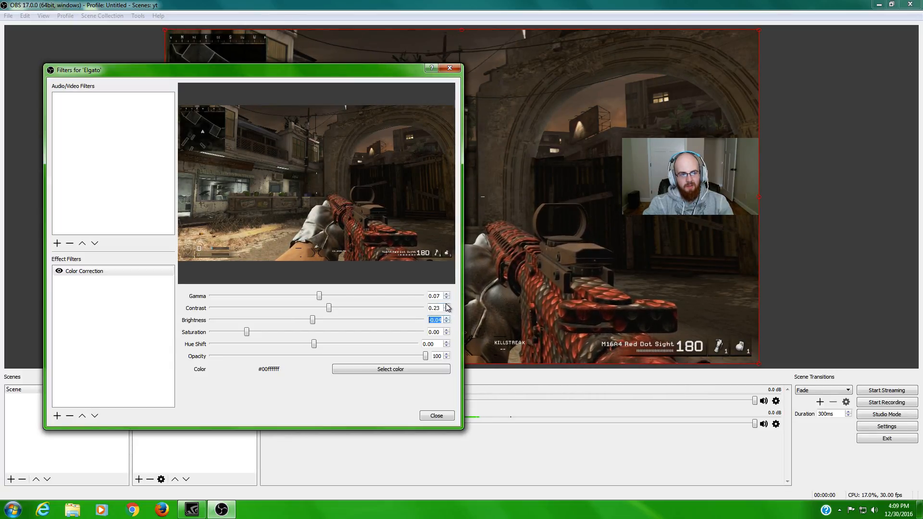
left_click(434, 308)
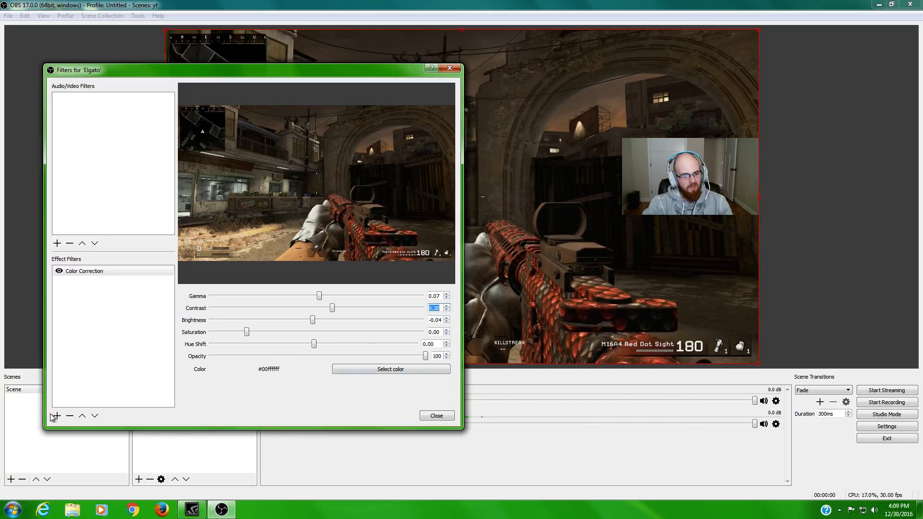
Step: Add a Sharpen effect filter and drag its sharpness down from maximum toward 0.10
left_click(57, 416)
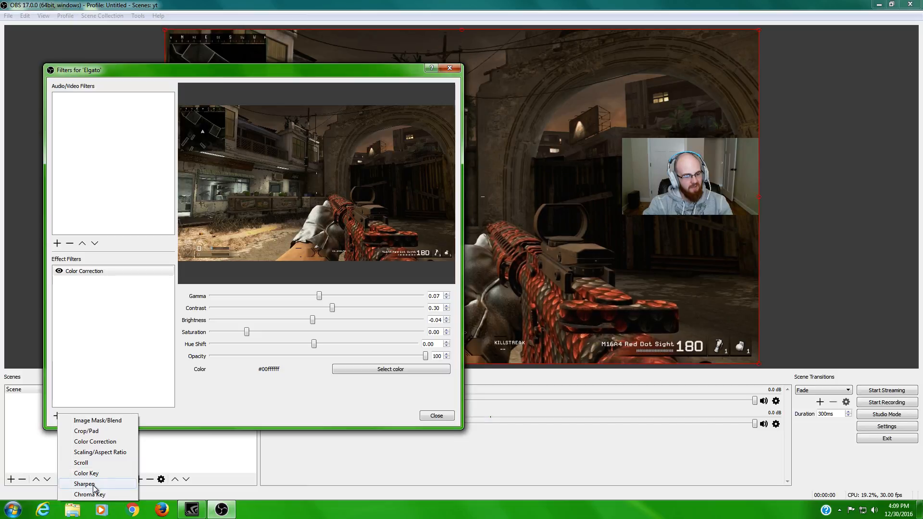
left_click(84, 483)
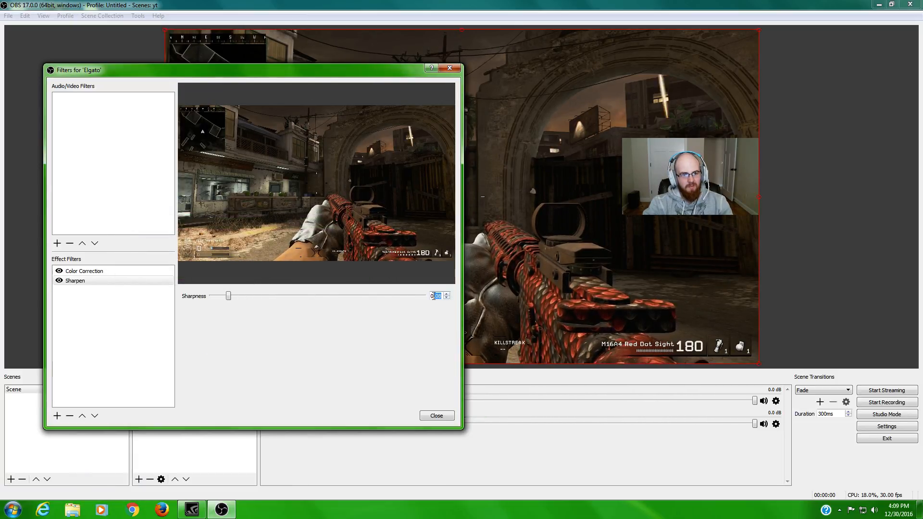
left_click_drag(228, 296, 422, 296)
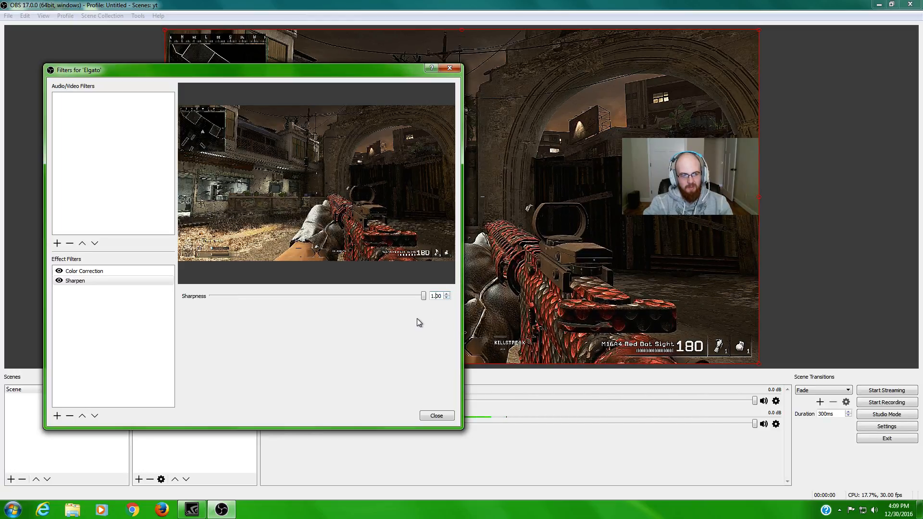
left_click_drag(423, 295, 401, 296)
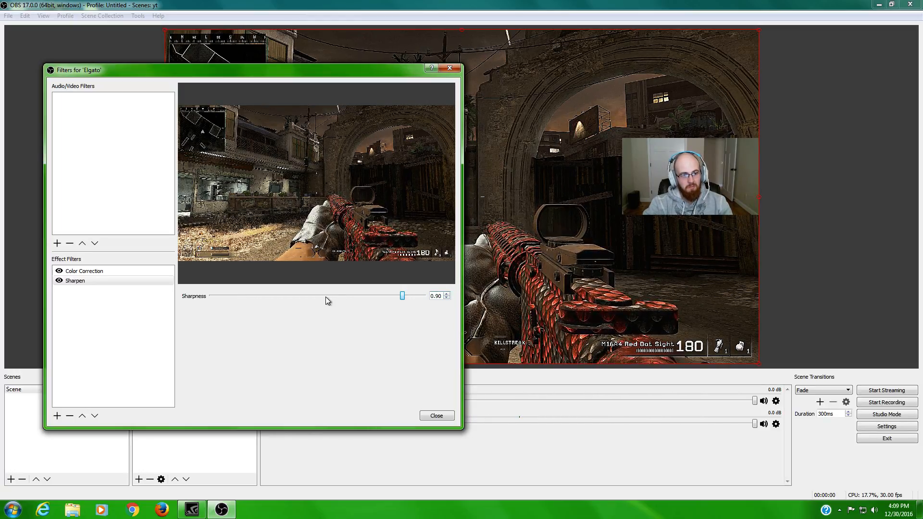
left_click_drag(402, 296, 296, 296)
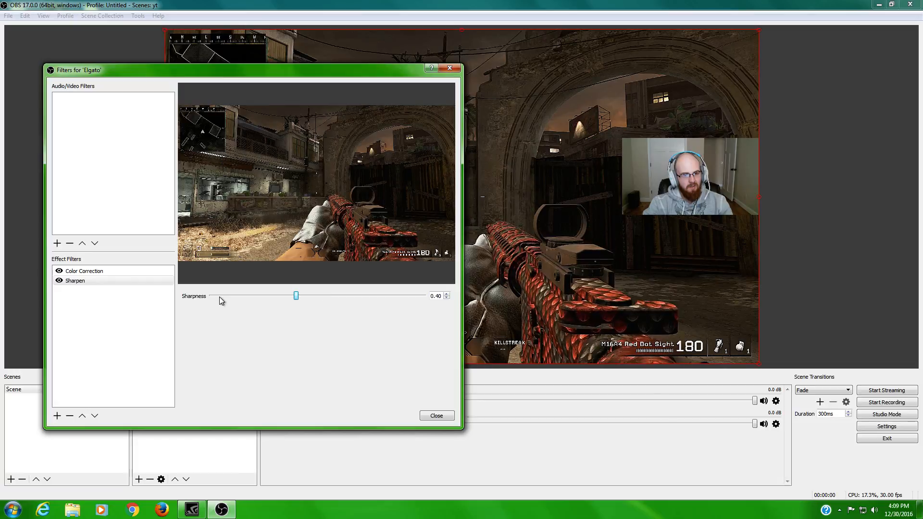
left_click_drag(296, 295, 232, 295)
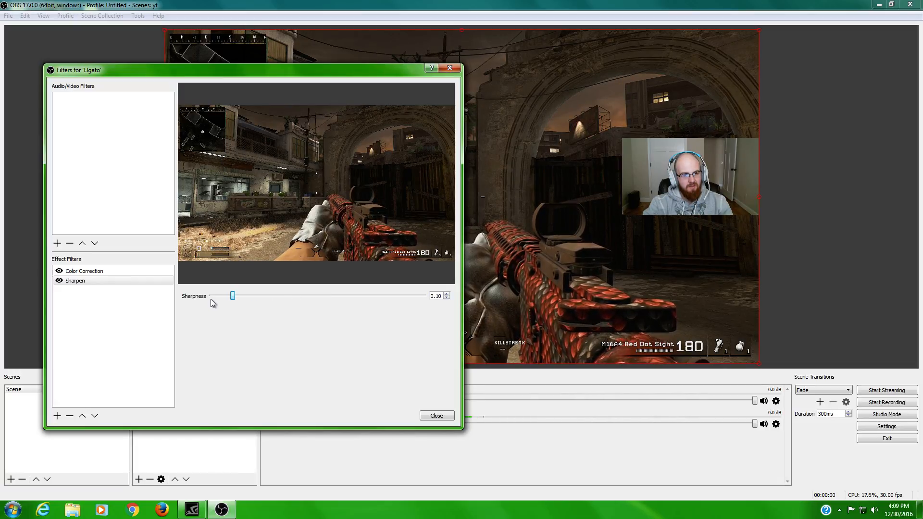
mouse_move(219, 290)
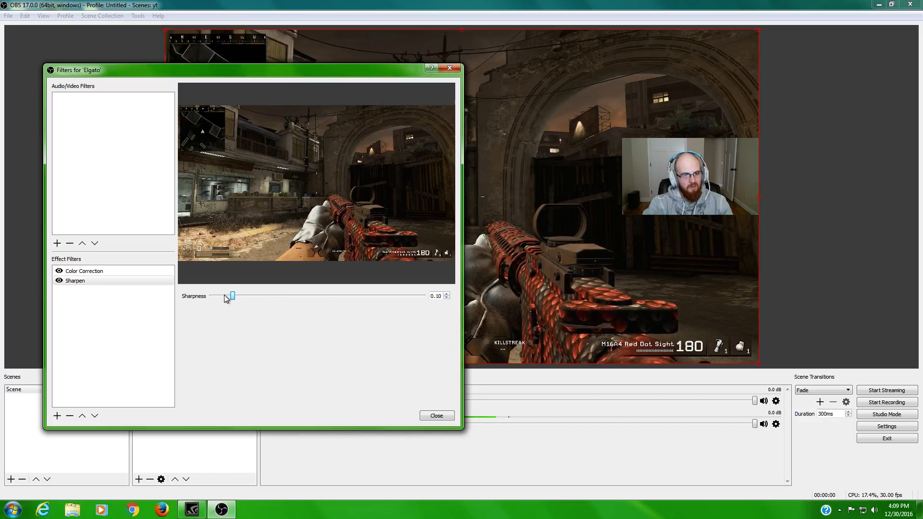
Step: Settle the sharpness at 0.05 and close the filters window
left_click_drag(231, 296, 212, 296)
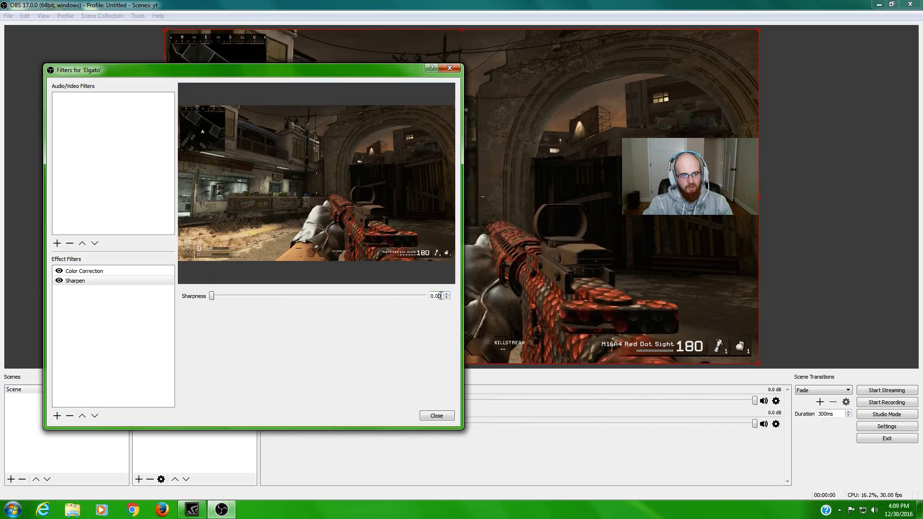
left_click_drag(211, 295, 223, 295)
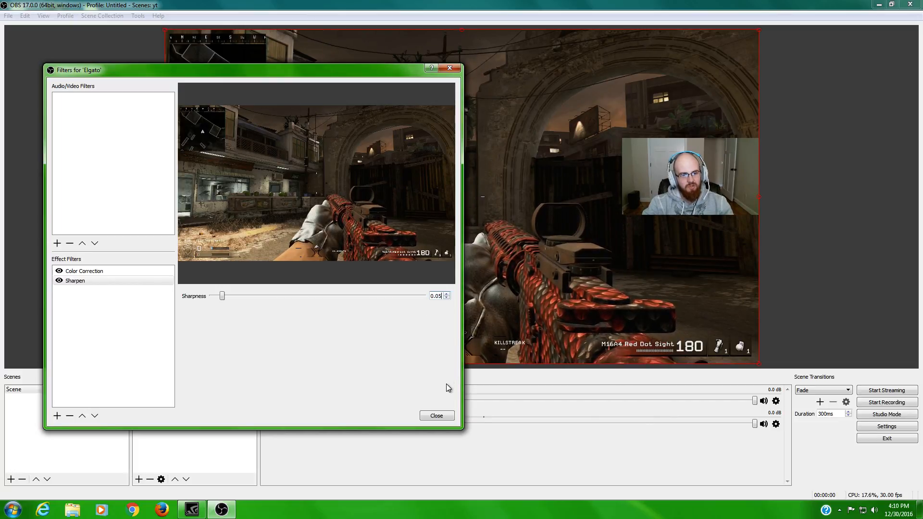
left_click(435, 415)
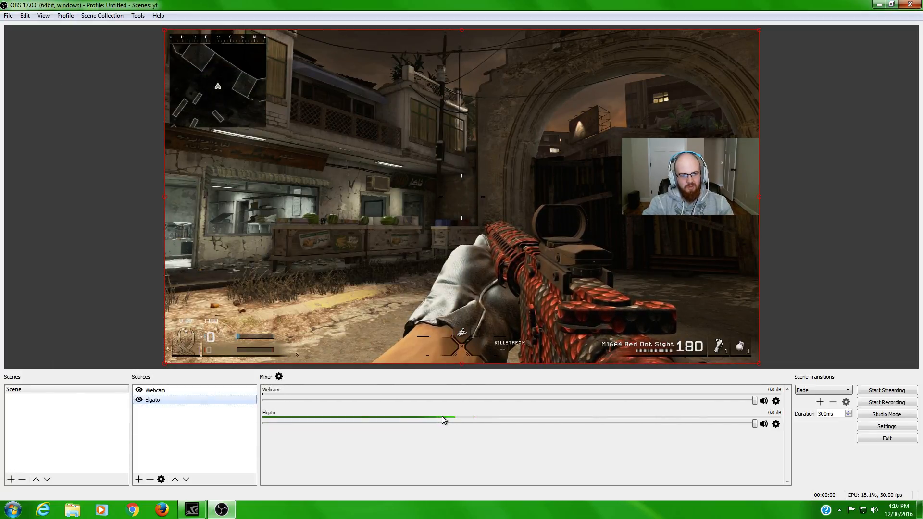